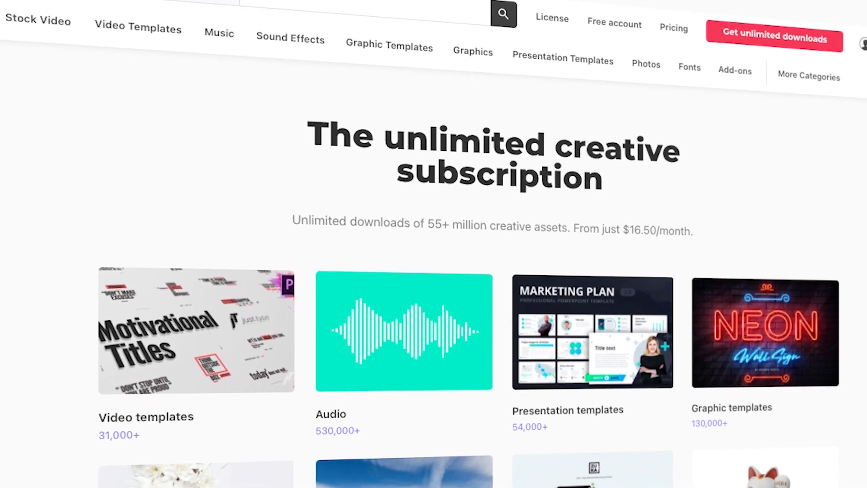
Step: Scroll the Envato Elements homepage down to the Presentation Templates section
{"action": "scroll", "scroll_direction": "down", "scroll_amount": 3}
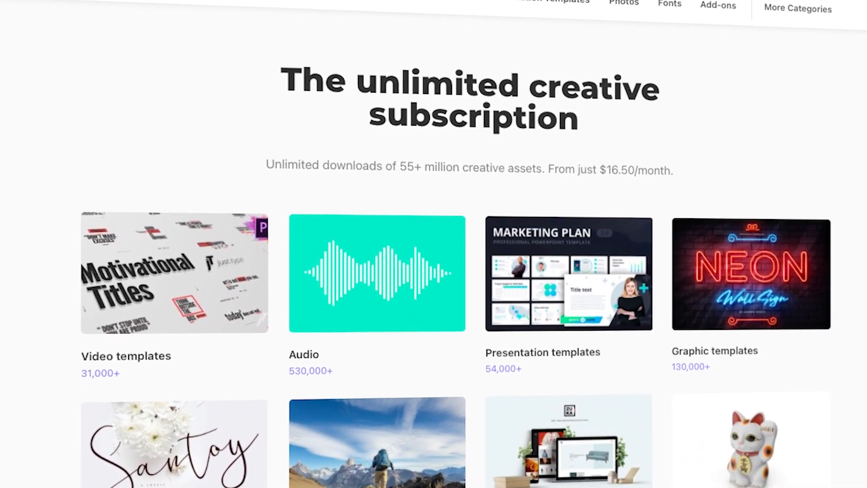
{"action": "scroll", "scroll_direction": "down", "scroll_amount": 3}
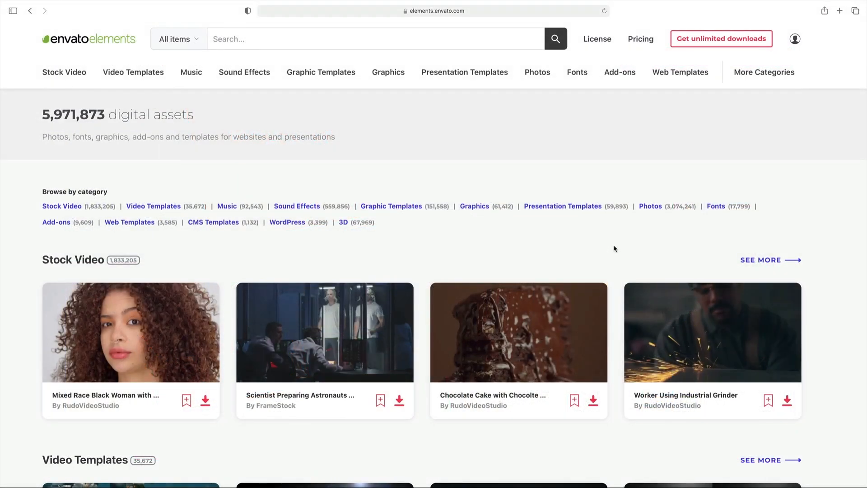
{"action": "scroll", "scroll_direction": "down", "scroll_amount": 3}
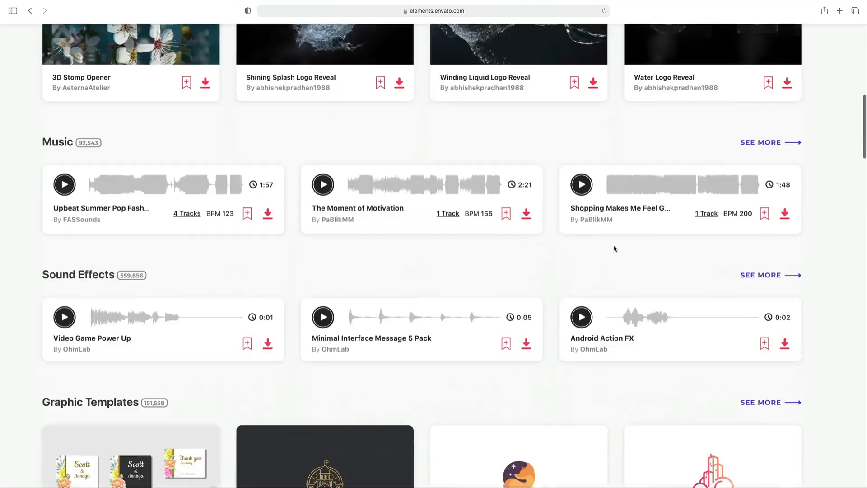
{"action": "scroll", "scroll_direction": "down", "scroll_amount": 3}
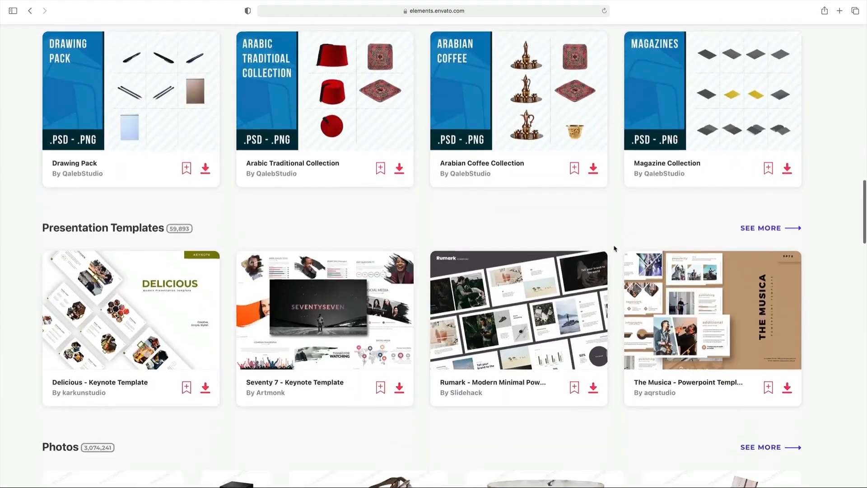
{"action": "scroll", "scroll_direction": "down", "scroll_amount": 3}
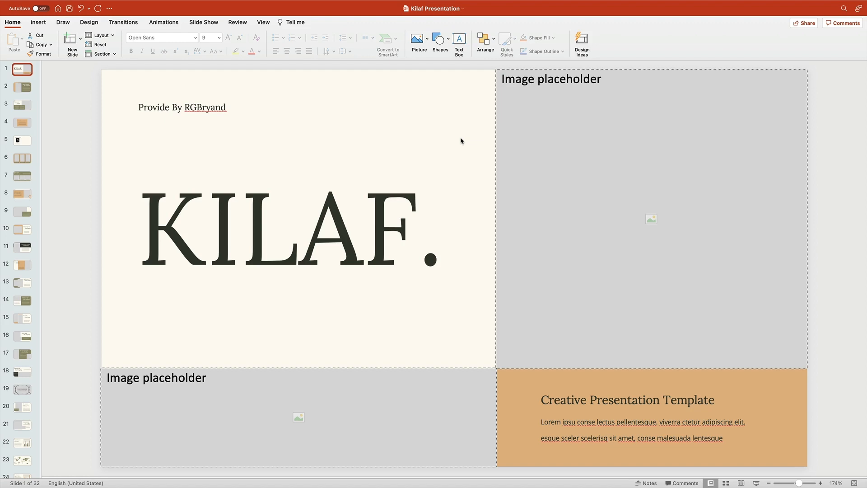
Step: Preview Discover Studio and Our Mission & Vision, then open slide 5, Worldwide Sales
{"action": "left_click", "coordinate": [22, 87]}
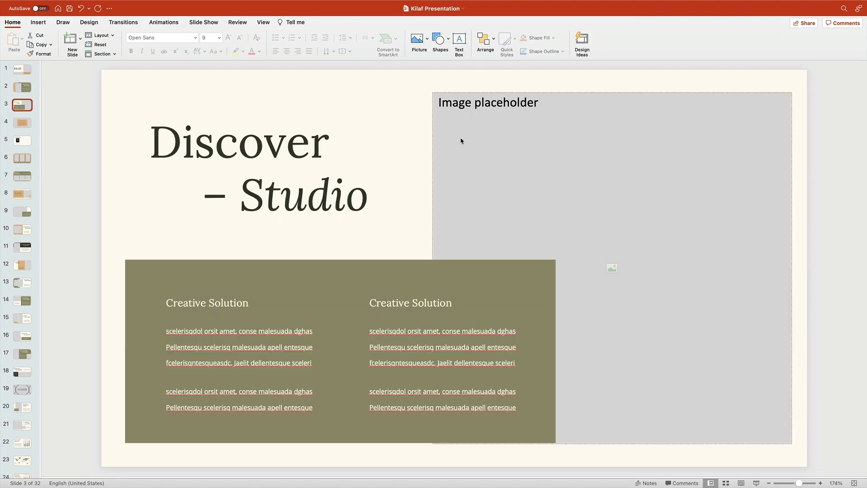
{"action": "left_click", "coordinate": [22, 123]}
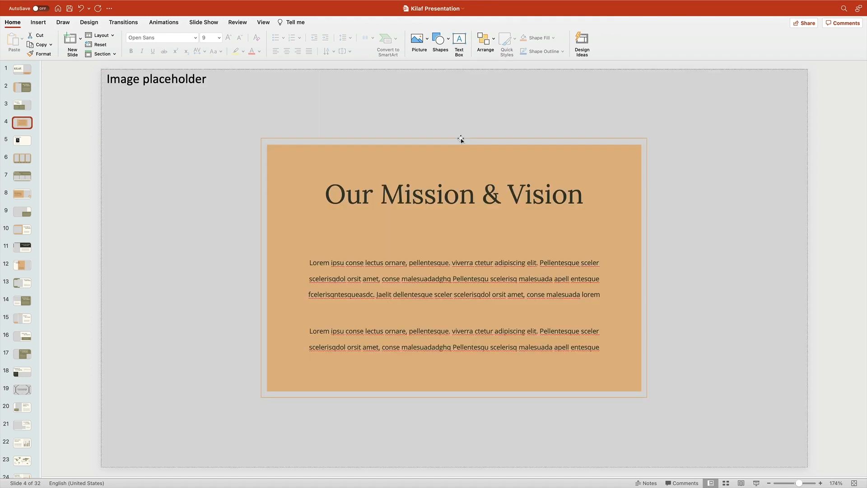
{"action": "left_click", "coordinate": [22, 140]}
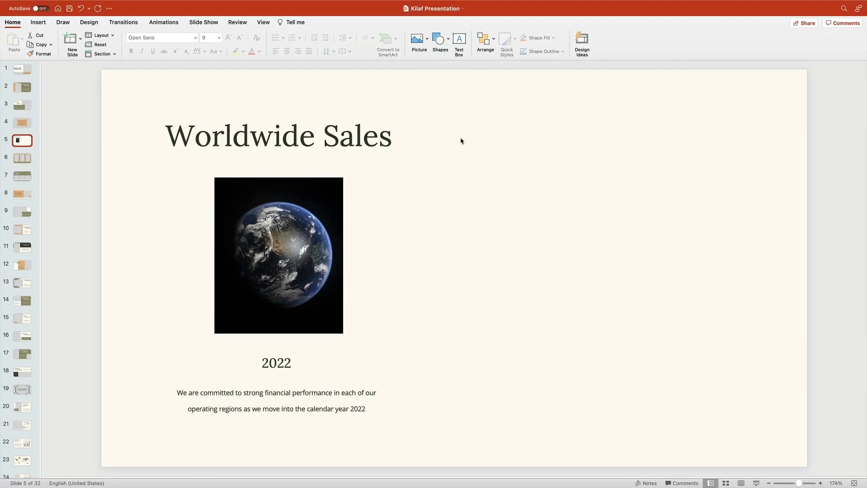
{"action": "left_click", "coordinate": [38, 22]}
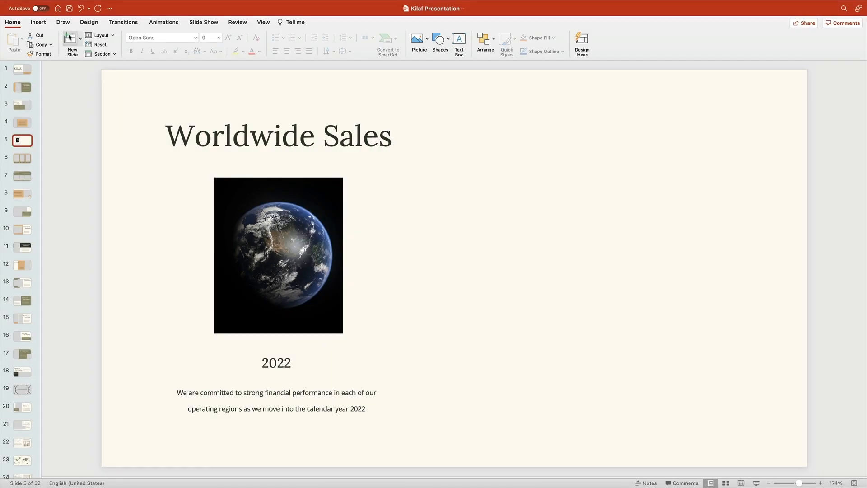
Step: Insert a 3-D Pie chart with sample quarterly sales data onto slide 5
{"action": "left_click", "coordinate": [38, 22]}
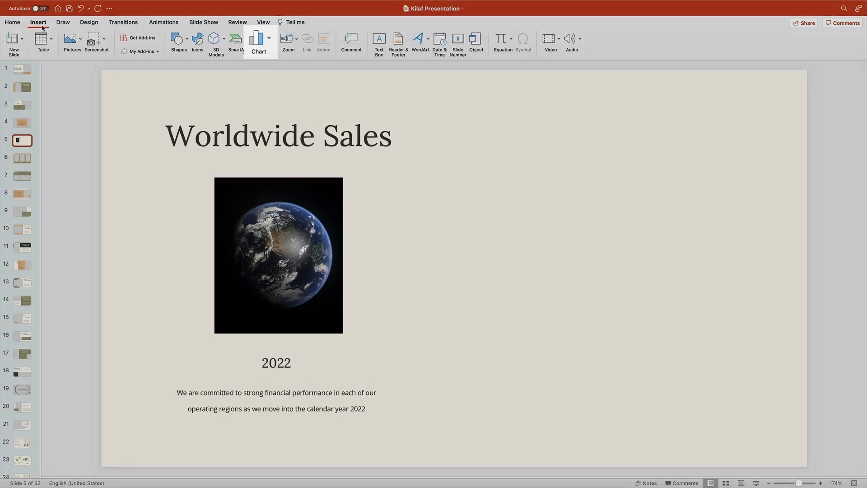
{"action": "left_click", "coordinate": [258, 43]}
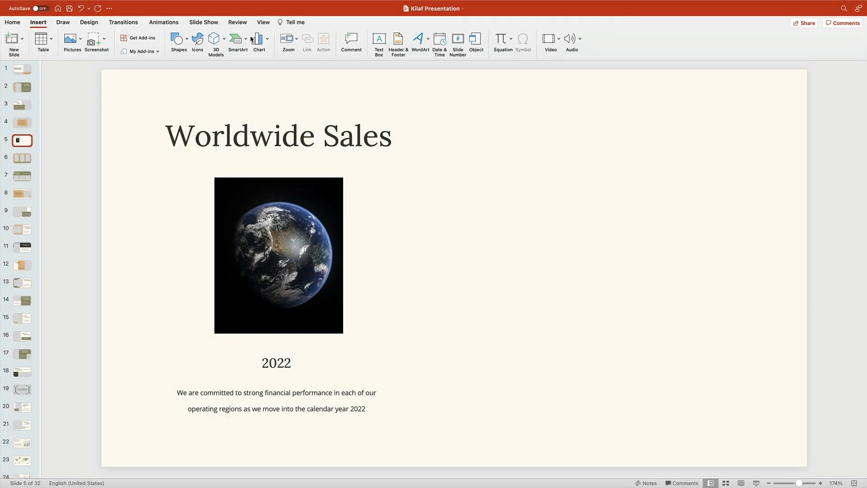
{"action": "left_click", "coordinate": [258, 39]}
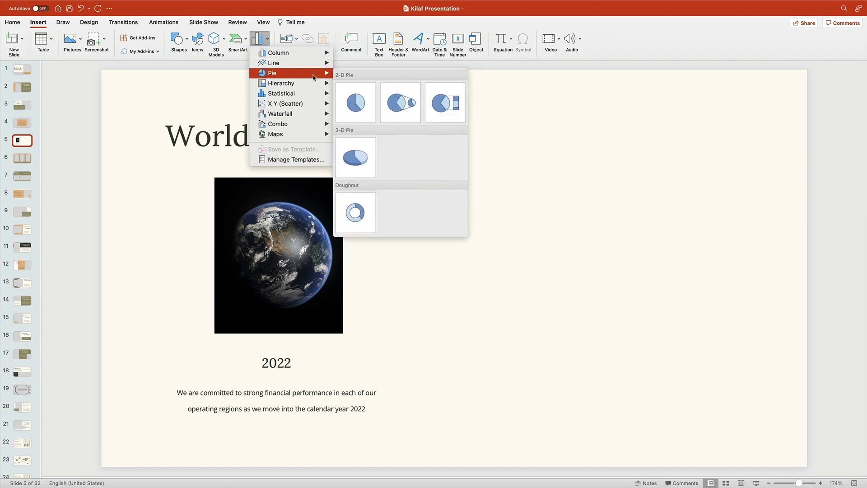
{"action": "mouse_move", "coordinate": [327, 78]}
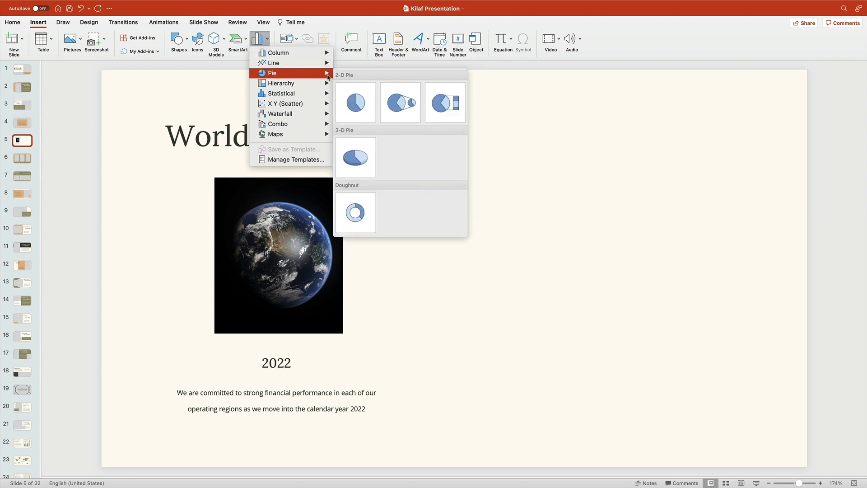
{"action": "left_click", "coordinate": [355, 156]}
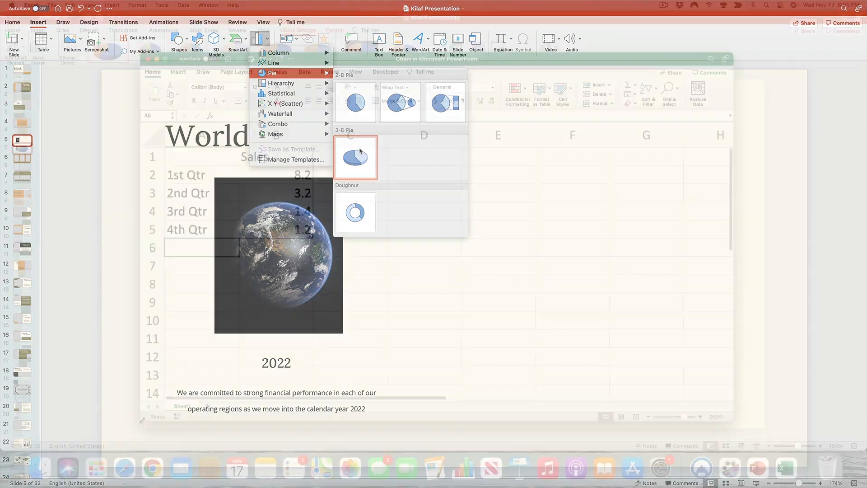
Step: Relabel the chart data categories as Americas, Asia, Australia and Europe
{"action": "left_click", "coordinate": [355, 157]}
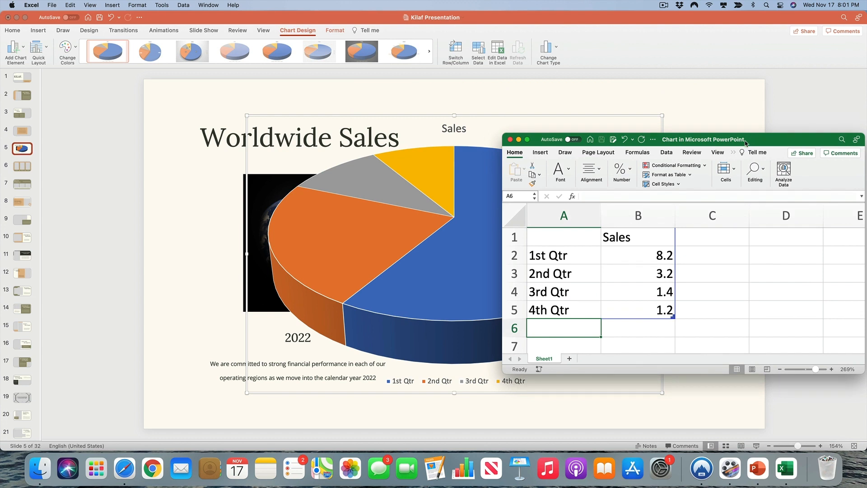
{"action": "left_click", "coordinate": [564, 255]}
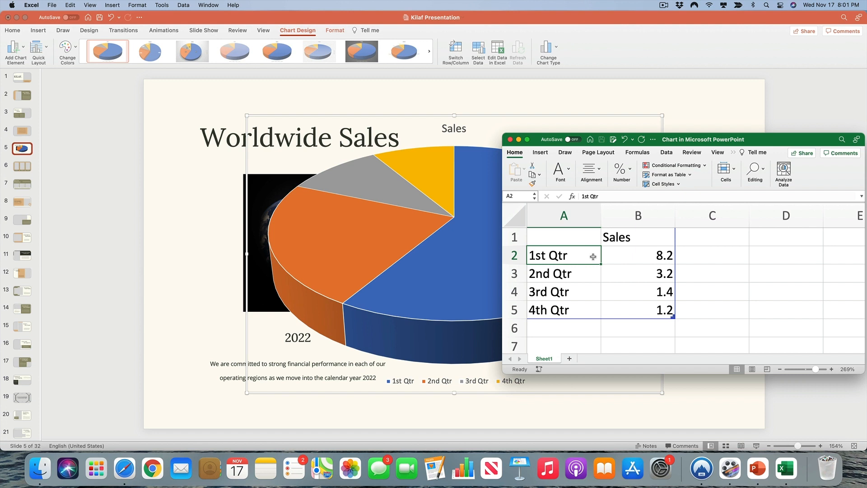
{"action": "type", "text": "Americas"}
{"action": "left_click", "coordinate": [564, 274]}
{"action": "type", "text": "Asi"}
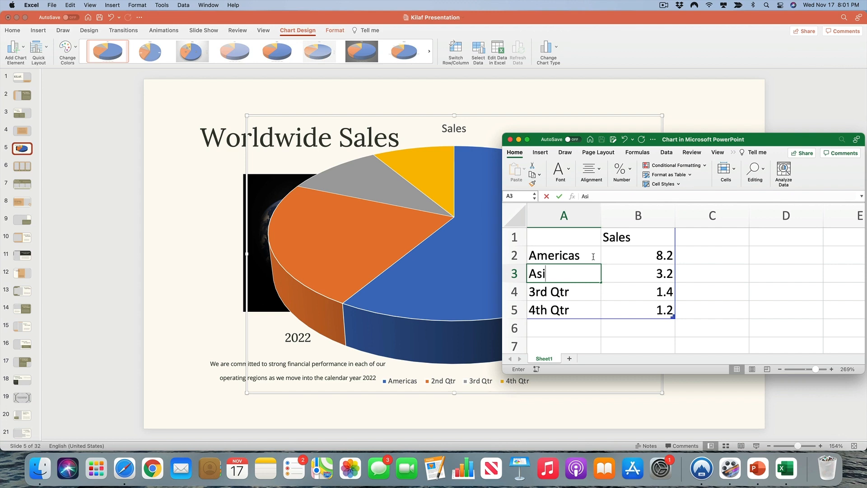
{"action": "type", "text": "Australia"}
{"action": "left_click", "coordinate": [564, 309]}
{"action": "type", "text": "Europe"}
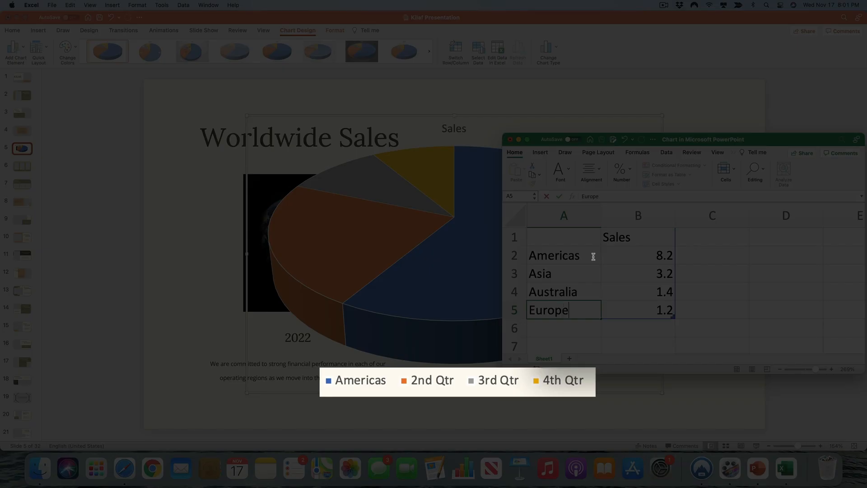
{"action": "key", "text": "Return"}
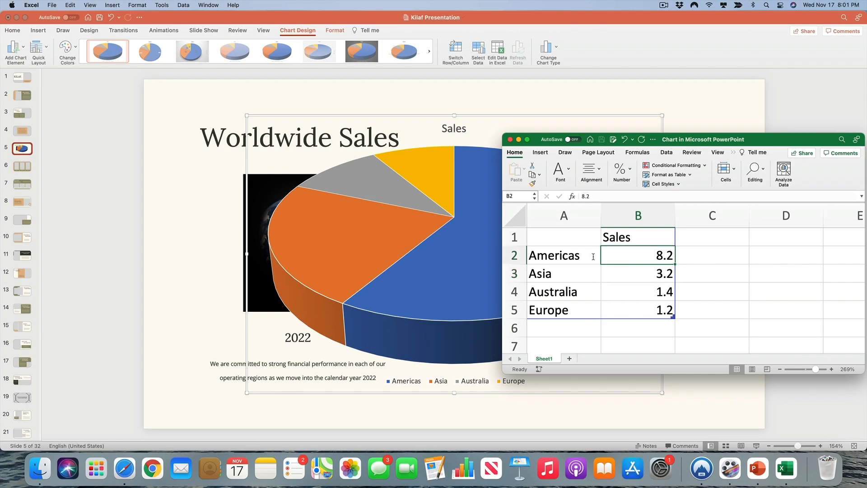
Step: Enter sales values 10.8, 6.25, 2.8 and 9.22, then close the data sheet
{"action": "type", "text": "10.8"}
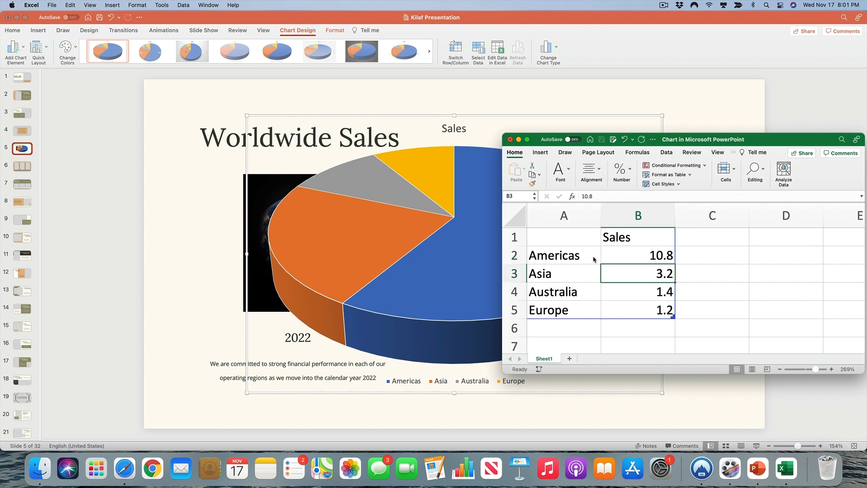
{"action": "type", "text": "6.25"}
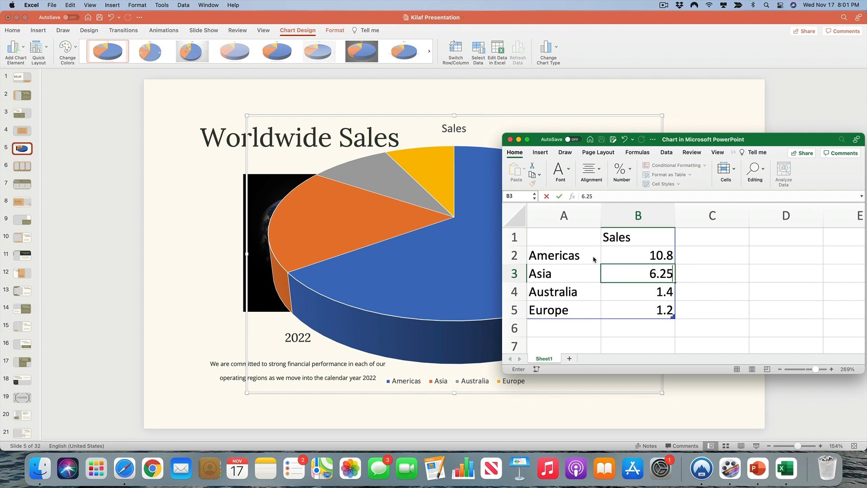
{"action": "type", "text": "2.8"}
{"action": "left_click", "coordinate": [638, 310]}
{"action": "type", "text": "9.22"}
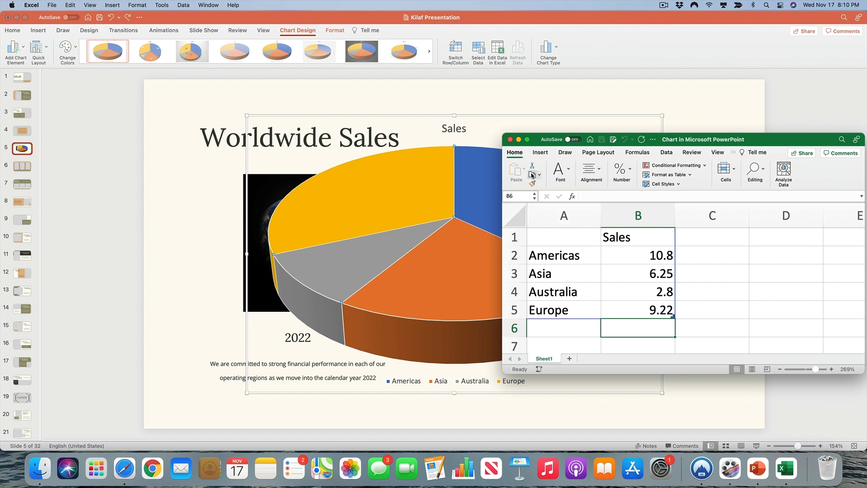
{"action": "left_click", "coordinate": [510, 138]}
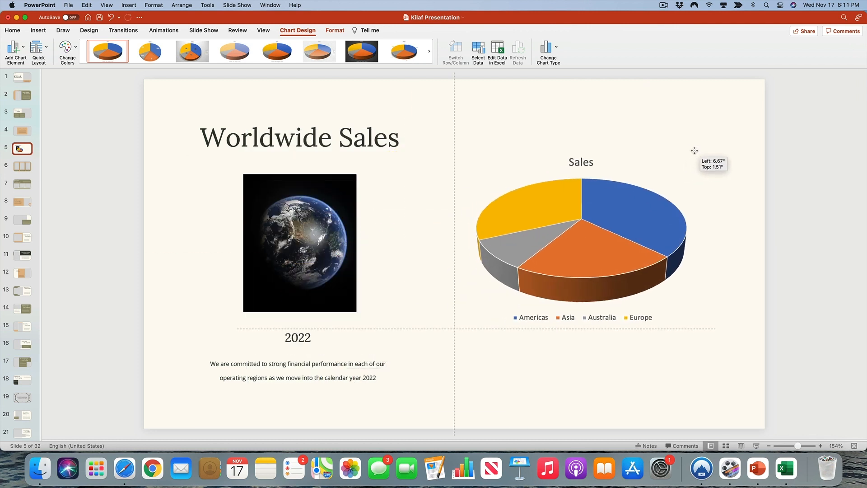
Step: Select the pie chart now placed on the right side of the slide
{"action": "left_click", "coordinate": [581, 239]}
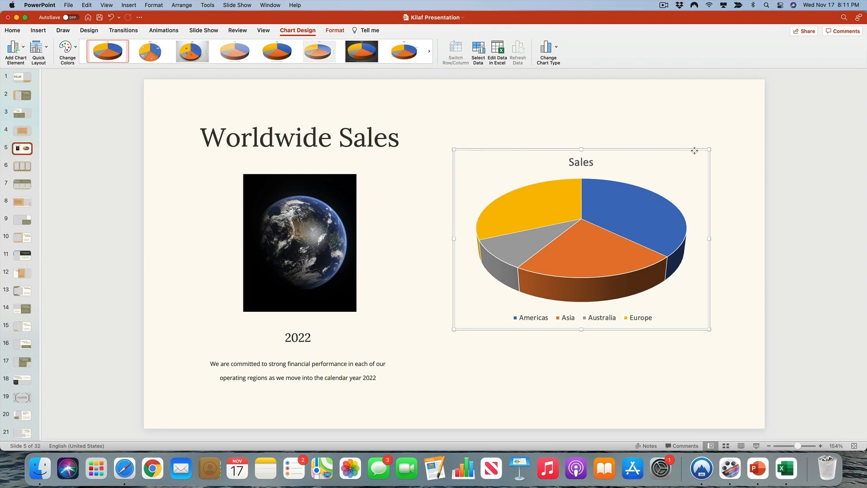
{"action": "mouse_move", "coordinate": [621, 133]}
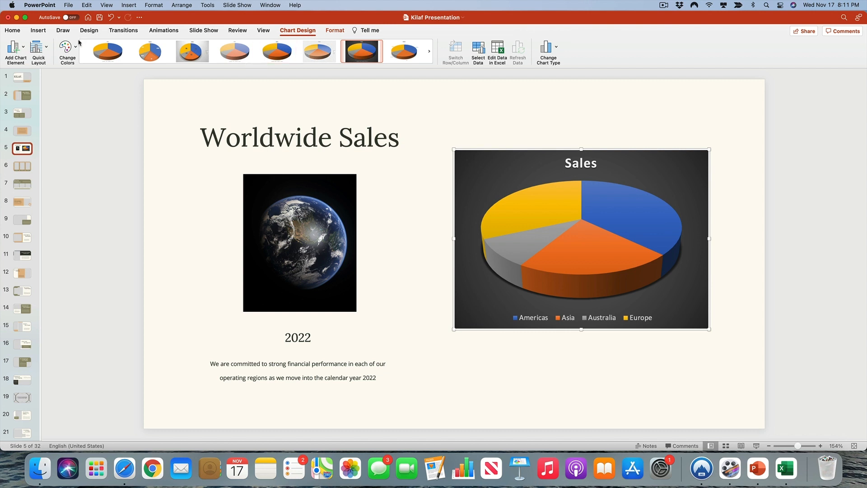
Step: Apply the orange, yellow and green Colorful colour palette to the chart
{"action": "left_click", "coordinate": [67, 51]}
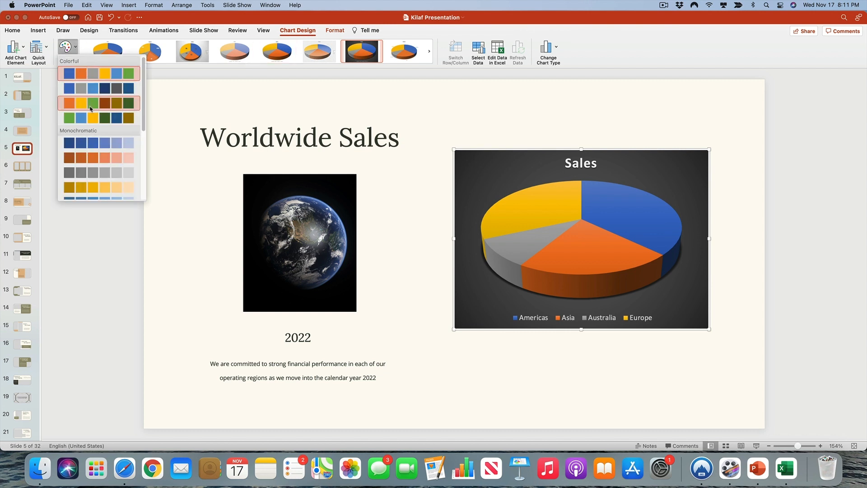
{"action": "left_click", "coordinate": [98, 103]}
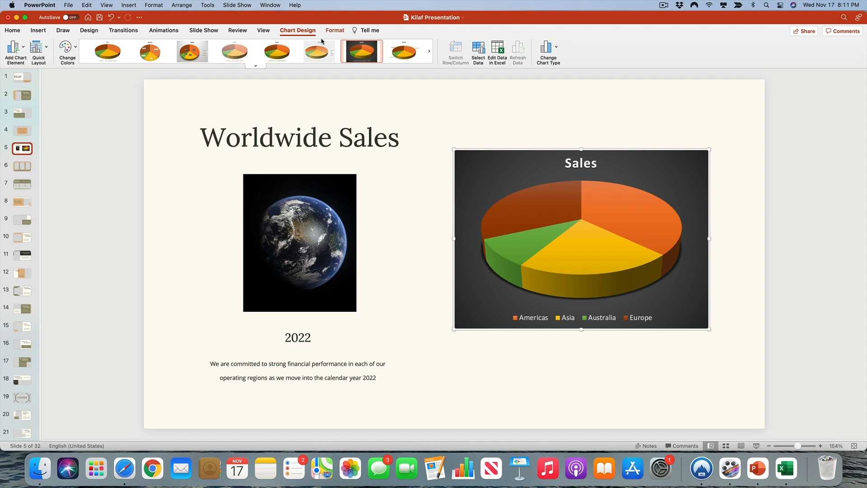
Step: On the Format tab, select the Americas slice and show its Shape Fill colours
{"action": "left_click", "coordinate": [335, 30]}
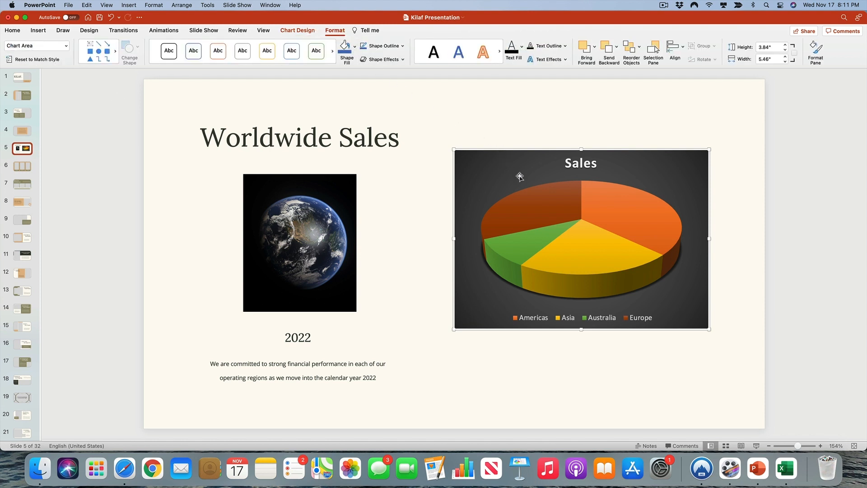
{"action": "left_click", "coordinate": [616, 211]}
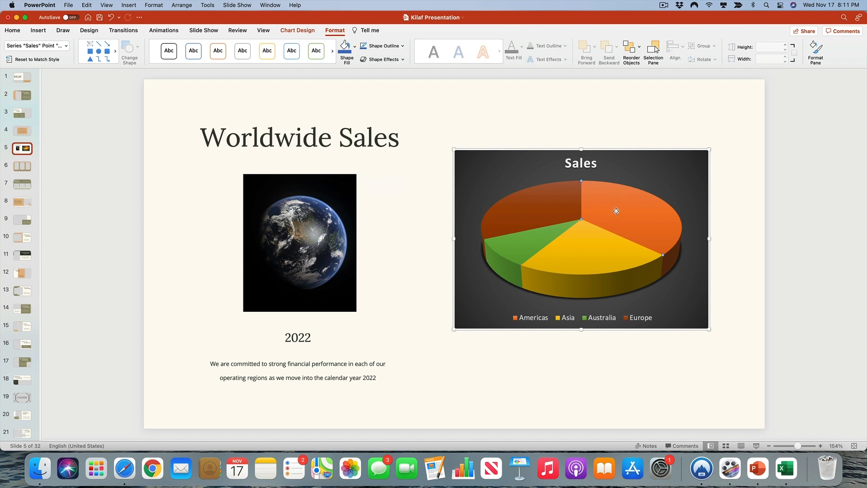
{"action": "mouse_move", "coordinate": [601, 206]}
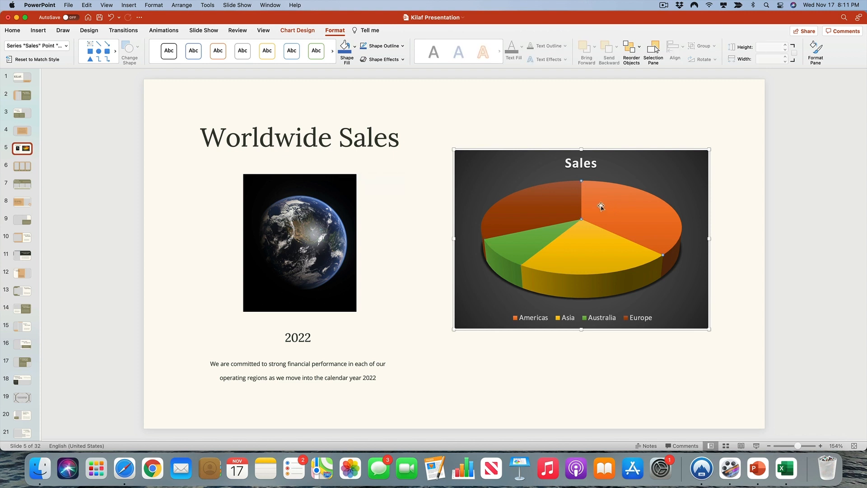
{"action": "left_click", "coordinate": [346, 47]}
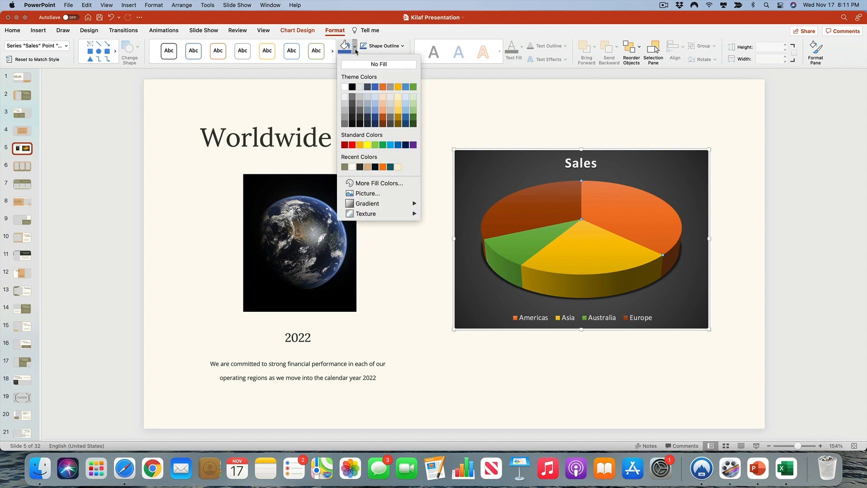
{"action": "mouse_move", "coordinate": [409, 134]}
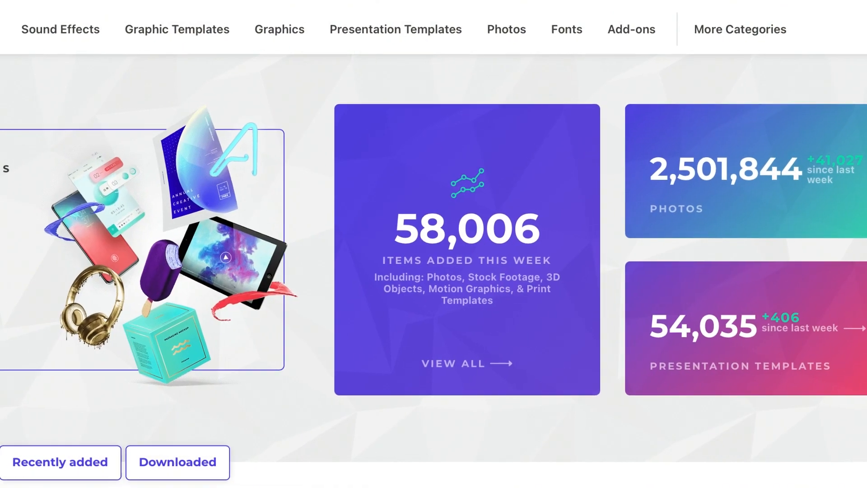
Step: Scroll across the Envato Elements homepage statistics
{"action": "scroll", "scroll_direction": "left", "scroll_amount": 3}
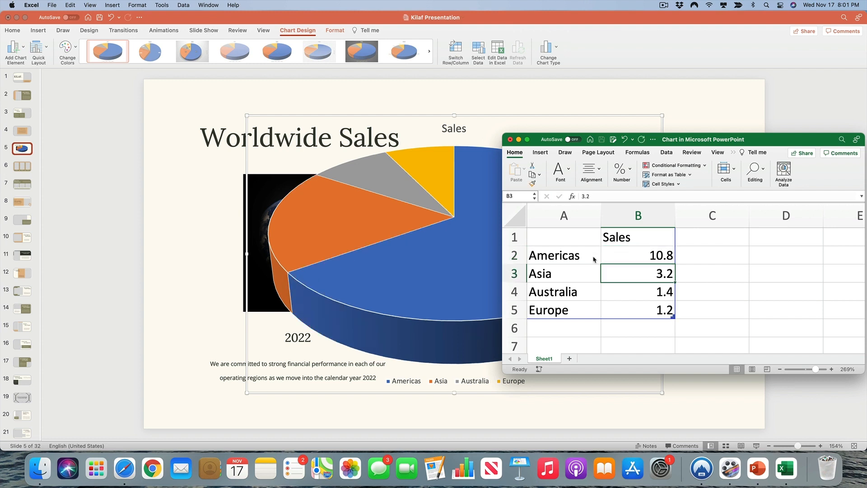
Step: Enter Asia 6.25, Australia 2.8 and Europe 9.22 in cells B3 to B5
{"action": "type", "text": "6.25"}
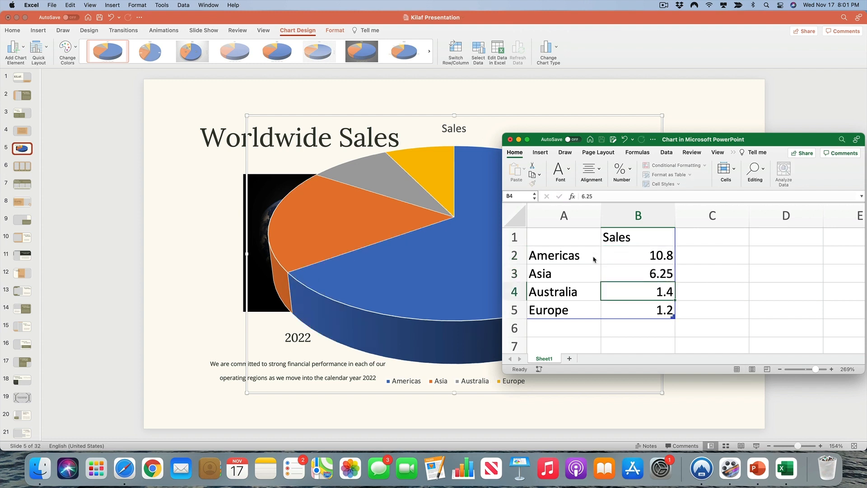
{"action": "type", "text": "2.8"}
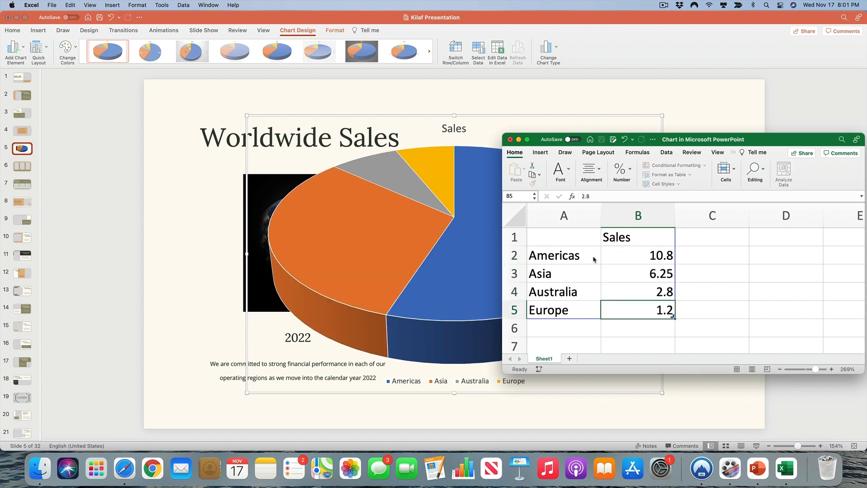
{"action": "type", "text": "9.22"}
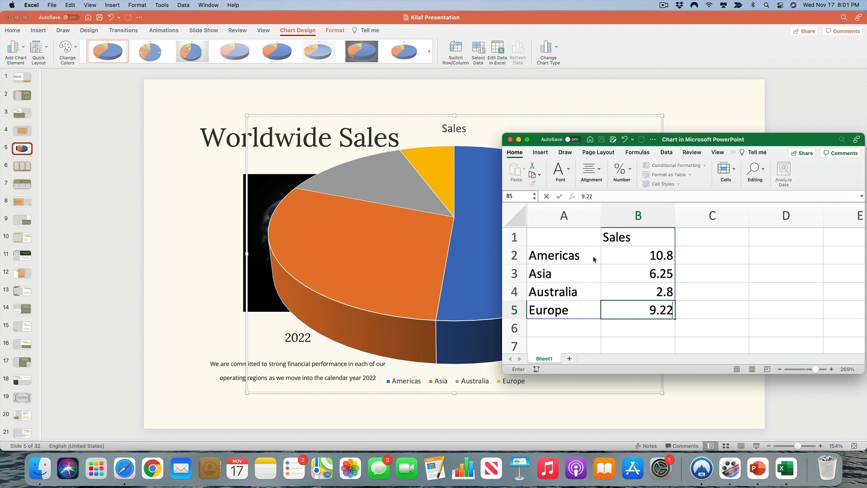